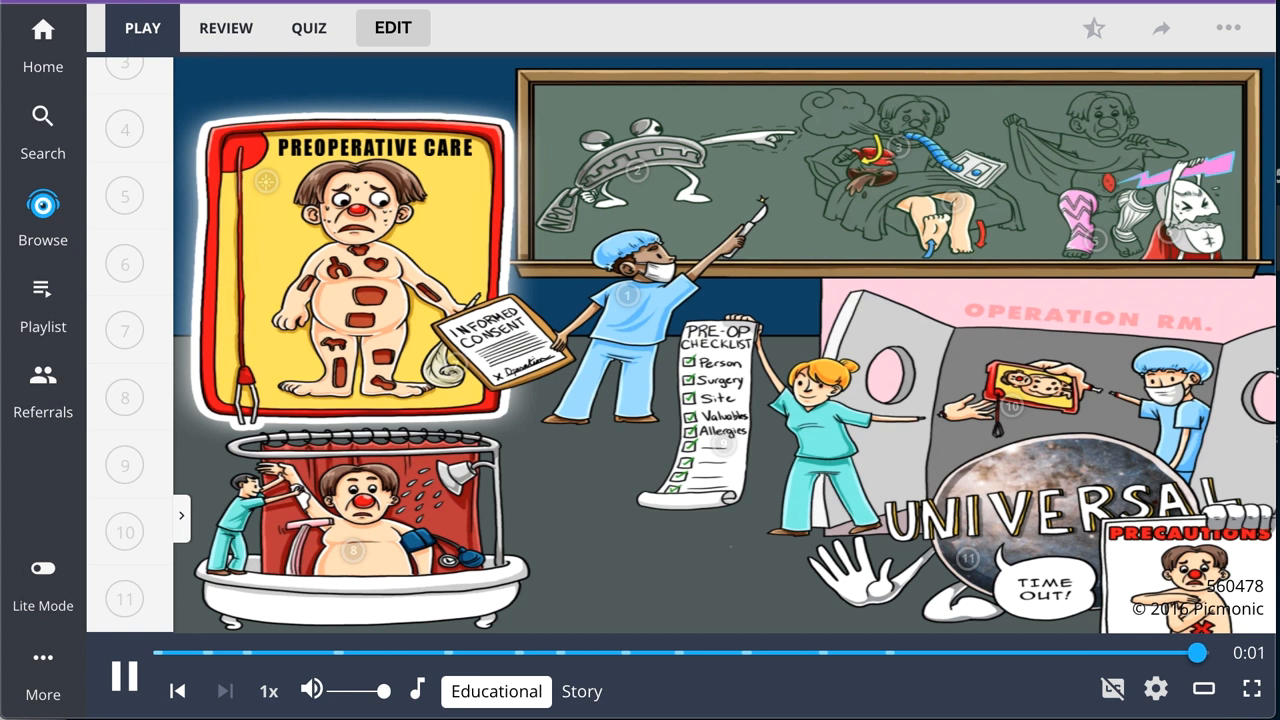
- Play the Preoperative Care Picmonic through to the end with its topic list shown
{"action": "left_click", "coordinate": [581, 691]}
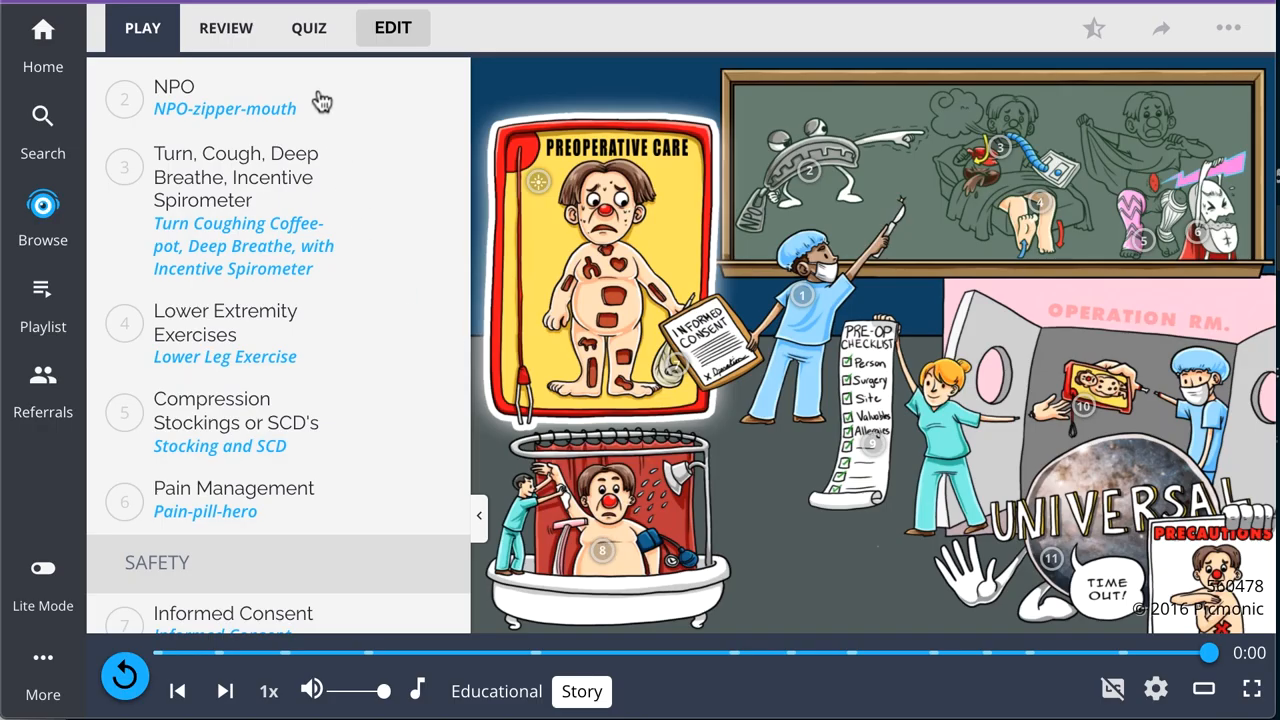
- Answer quiz questions 1–3 (Universal Precautions, Preop Checklist, Antibiotics), then go to the course catalogue
{"action": "left_click", "coordinate": [309, 27]}
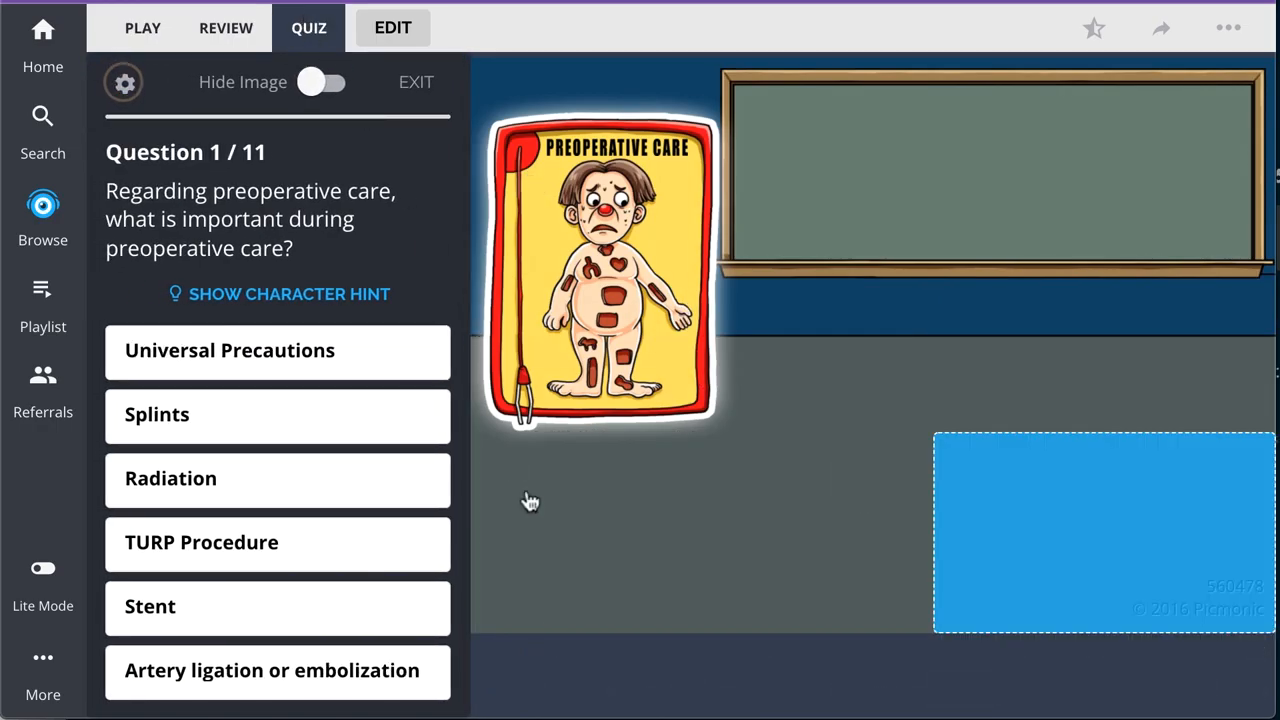
{"action": "left_click", "coordinate": [277, 350]}
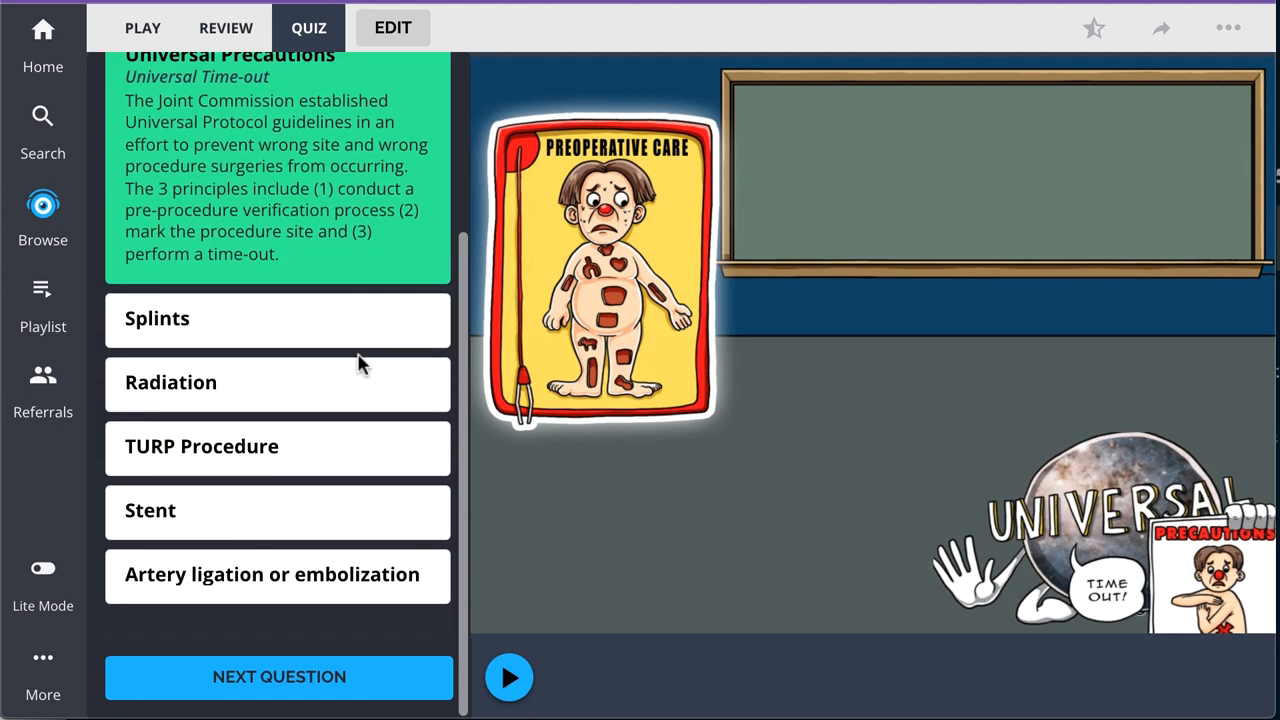
{"action": "left_click", "coordinate": [278, 677]}
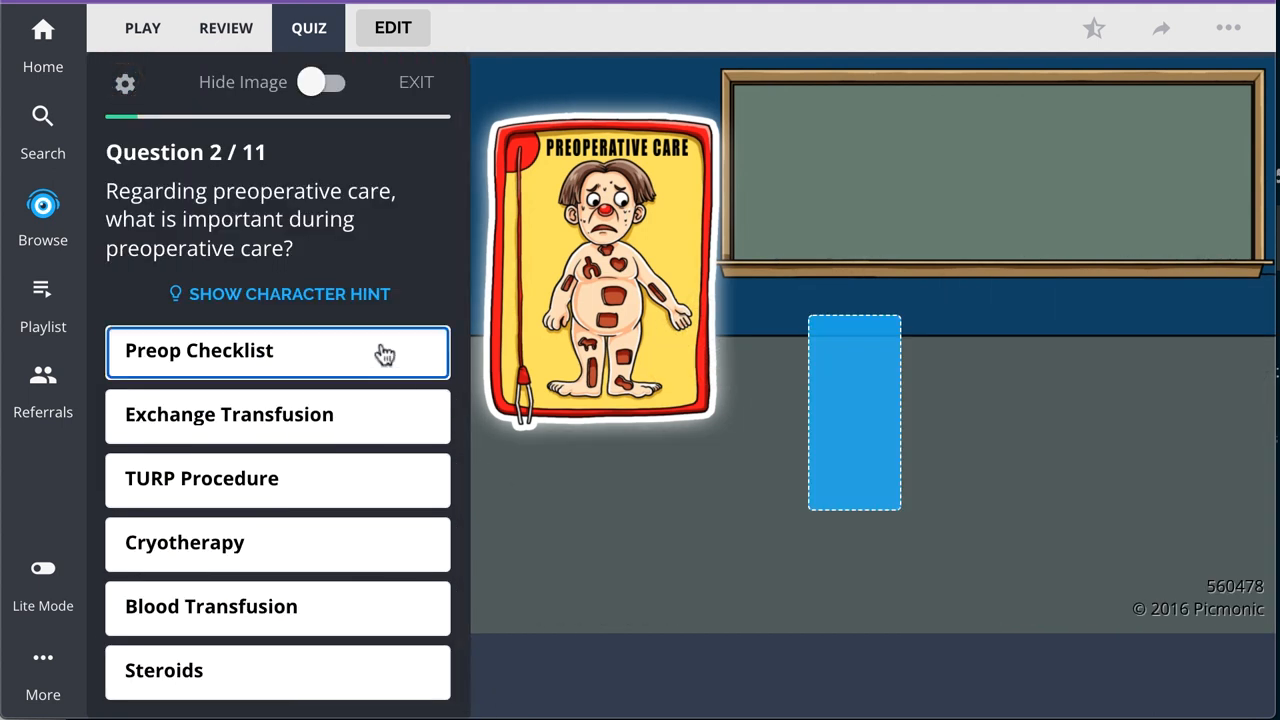
{"action": "left_click", "coordinate": [277, 351]}
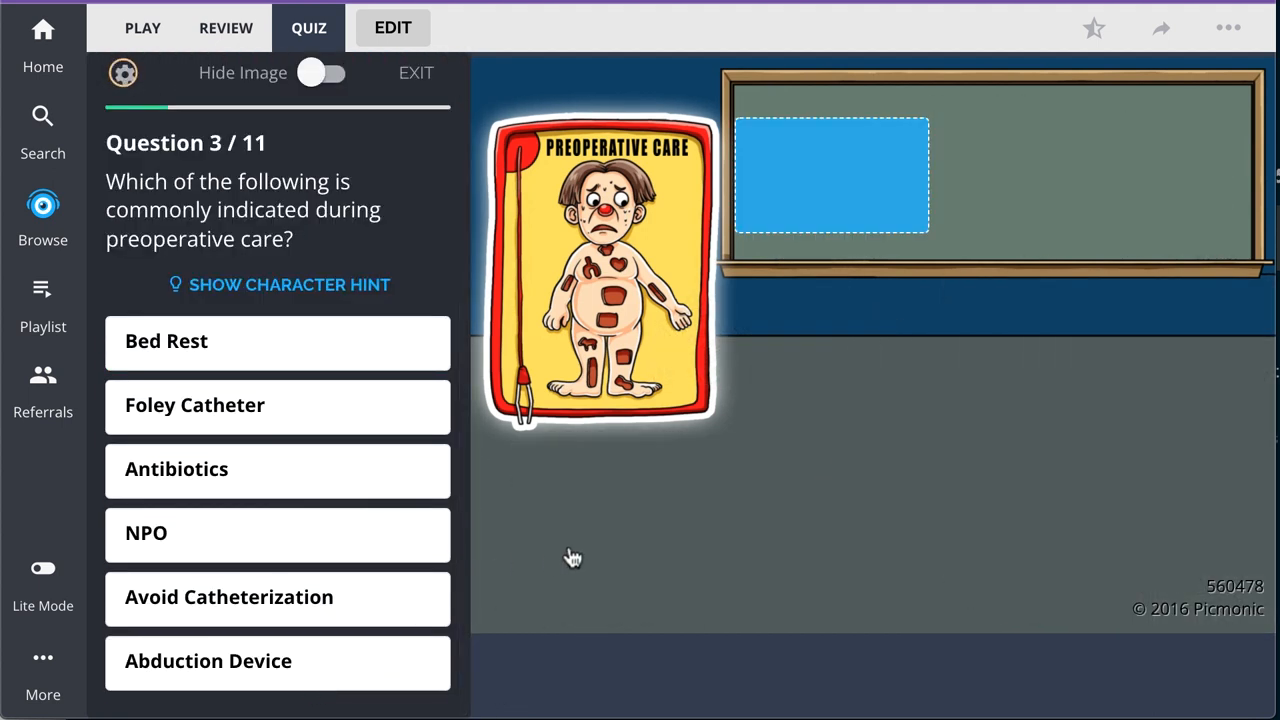
{"action": "left_click", "coordinate": [277, 532]}
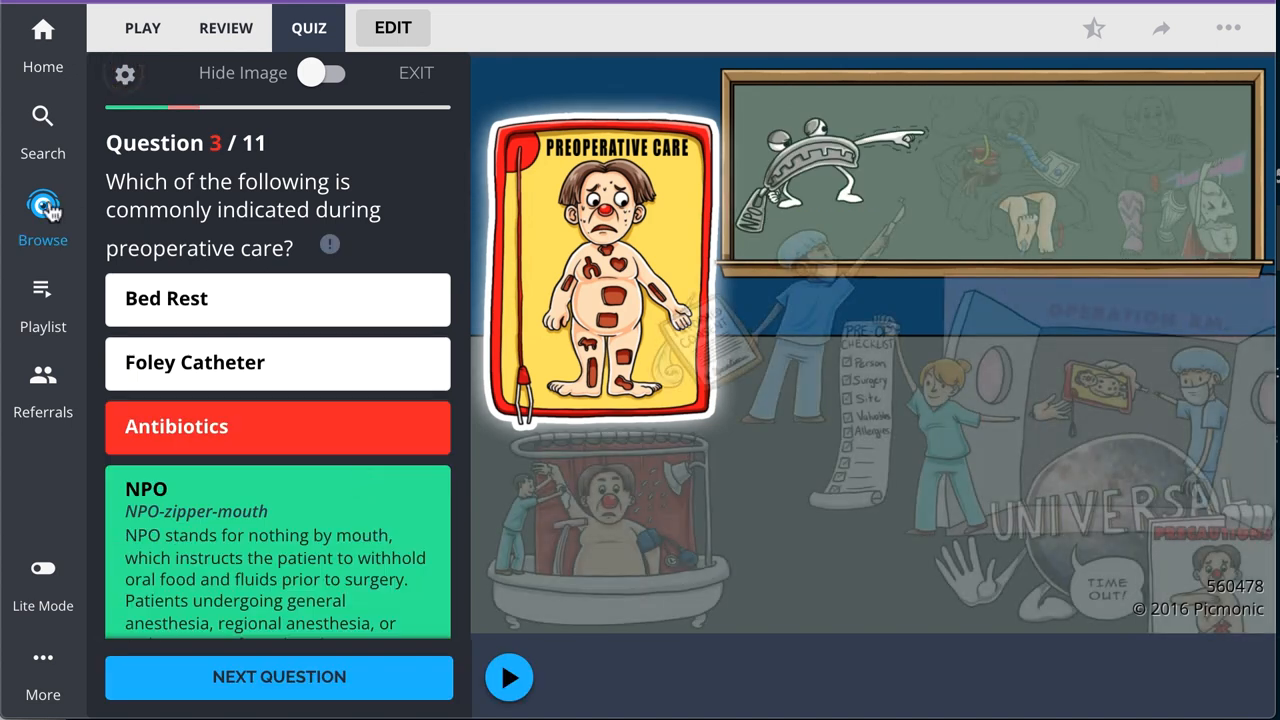
{"action": "left_click", "coordinate": [43, 210]}
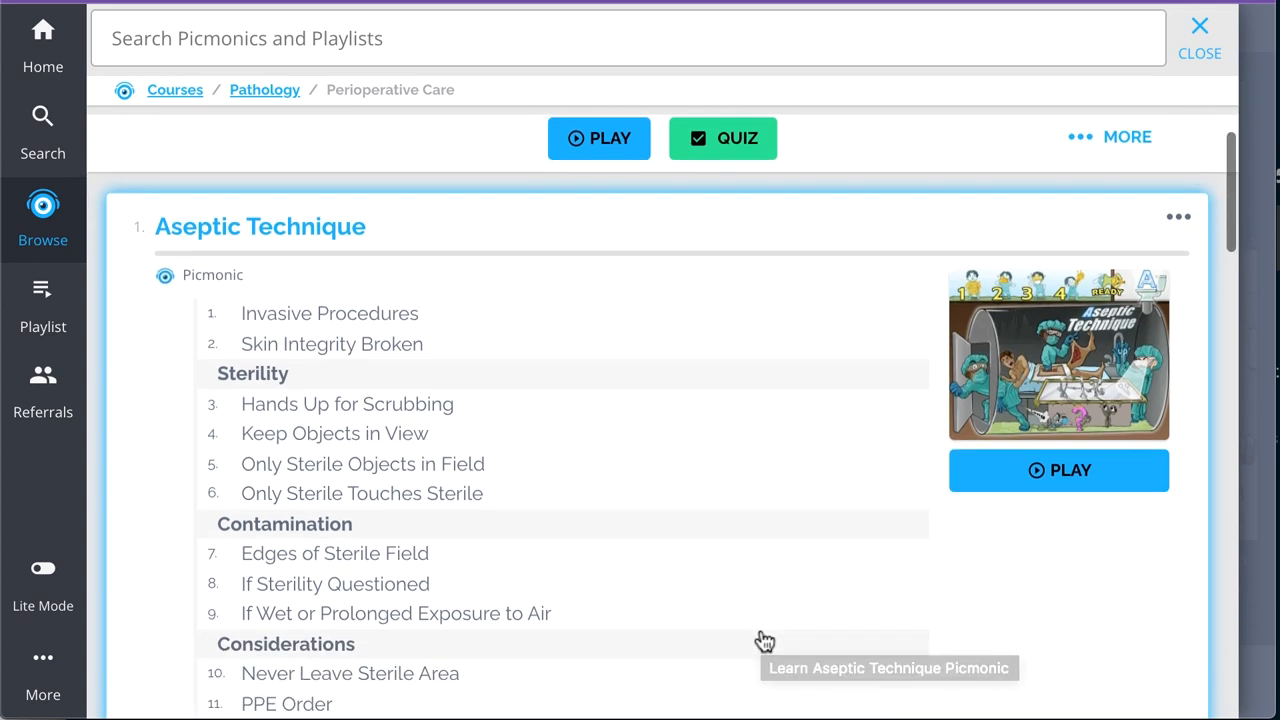
- Scroll the Perioperative Care lessons down past Postoperative Care and Postoperative Fever to CPR for Adults
{"action": "scroll", "scroll_direction": "down", "scroll_amount": 3}
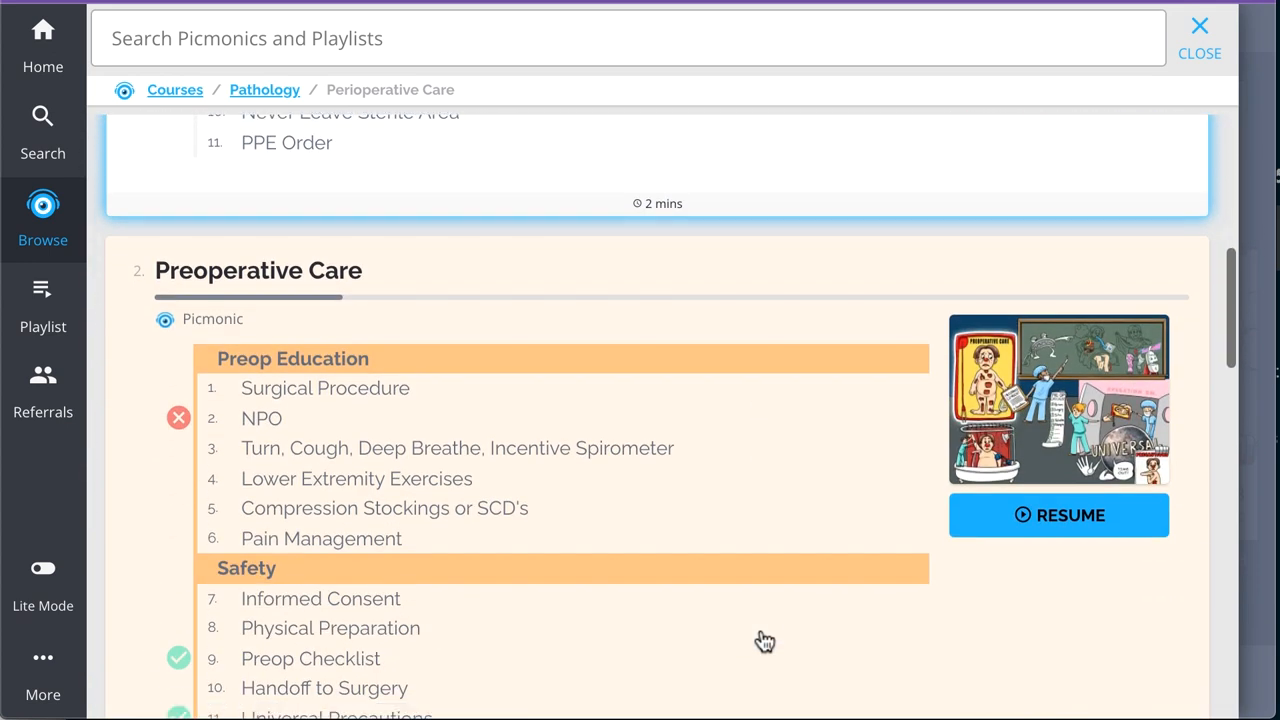
{"action": "scroll", "scroll_direction": "down", "scroll_amount": 3}
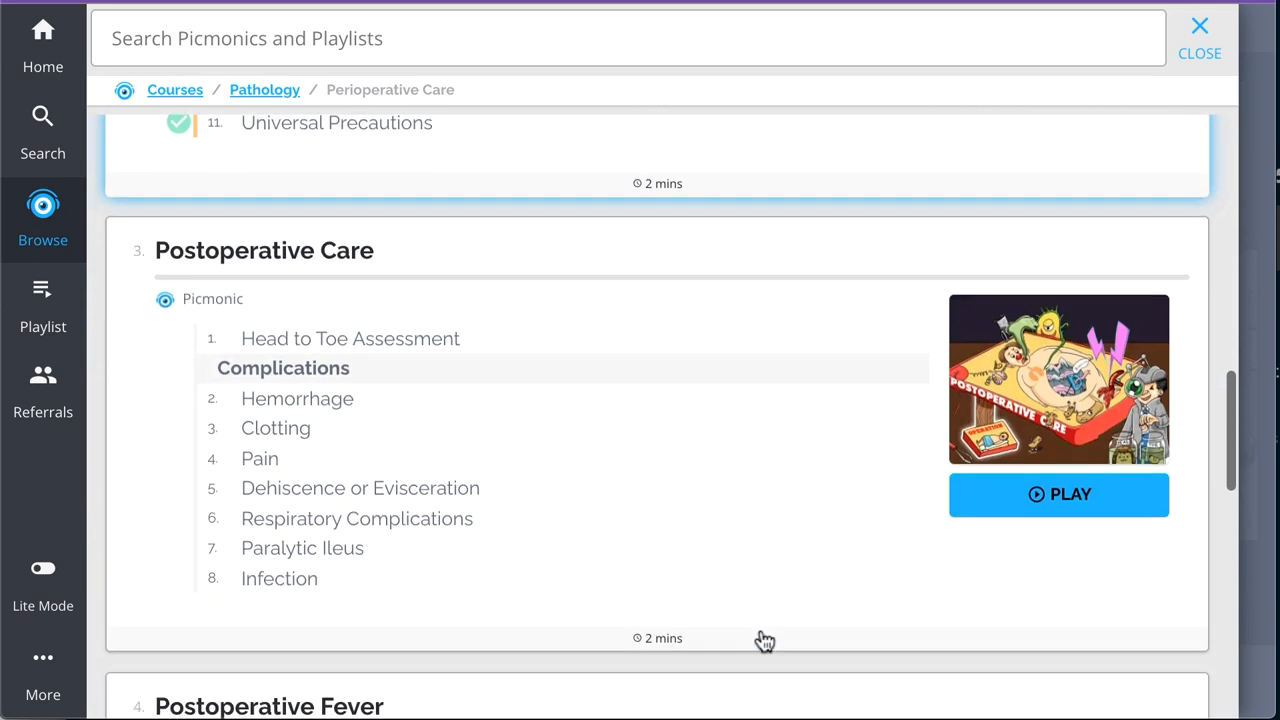
{"action": "scroll", "scroll_direction": "down", "scroll_amount": 3}
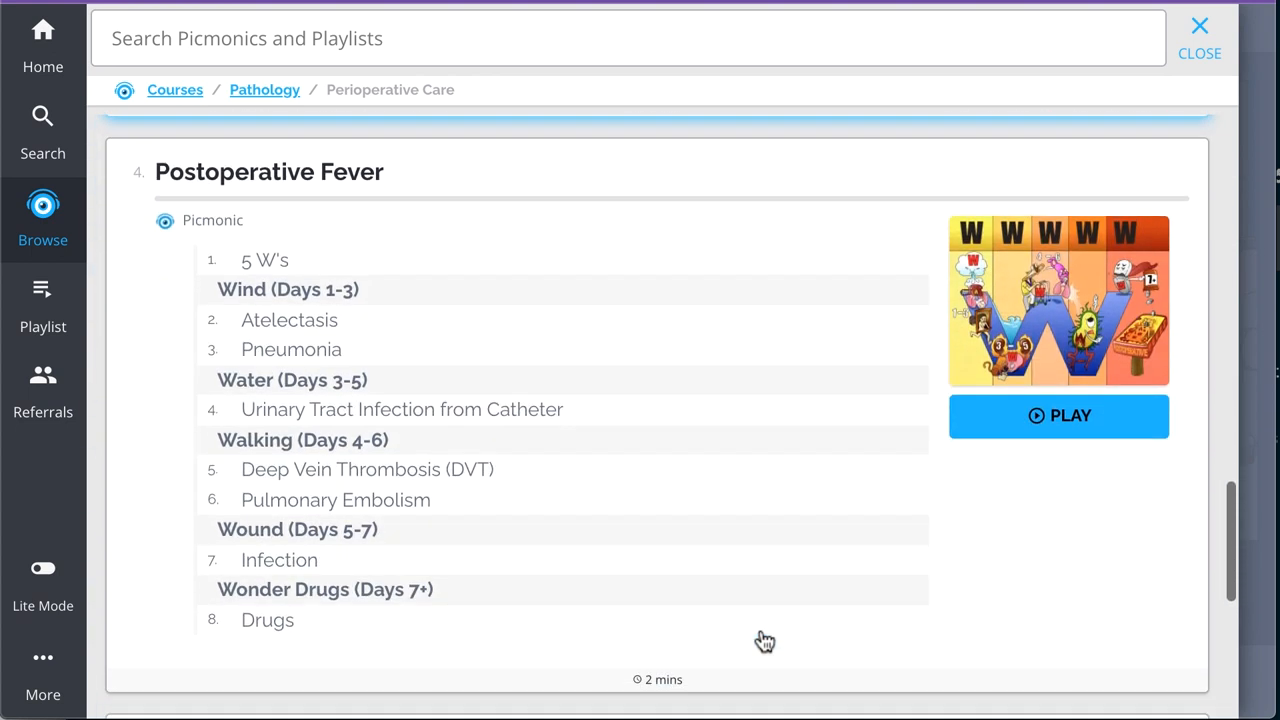
{"action": "scroll", "scroll_direction": "down", "scroll_amount": 3}
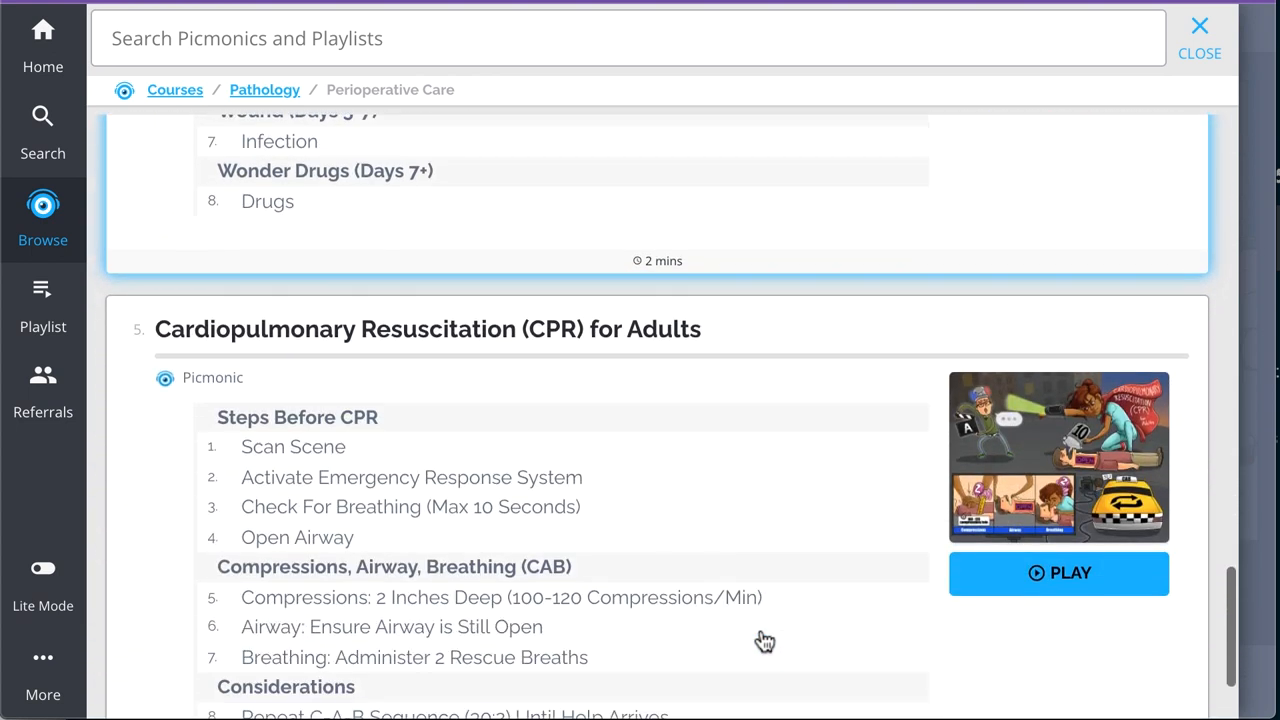